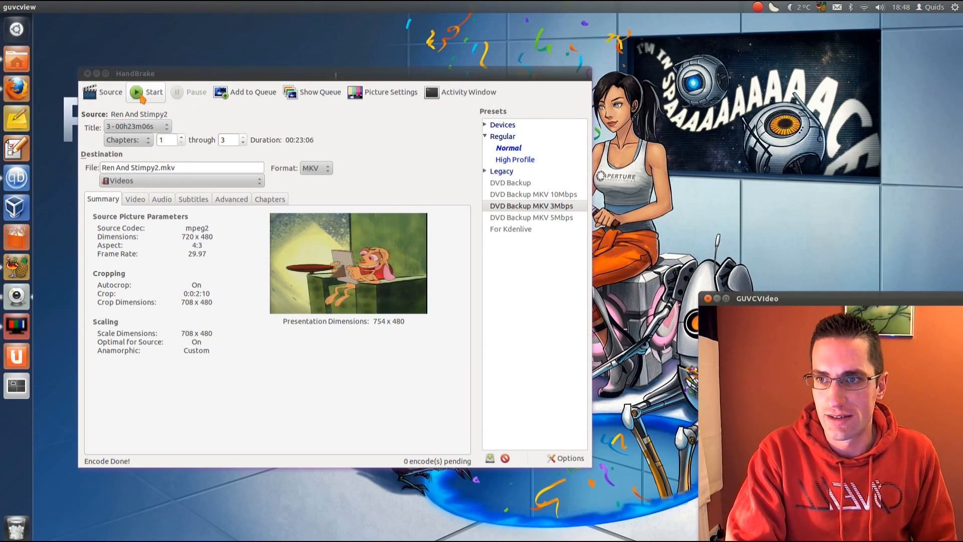
- Start the Ren And Stimpy2 encode, overwriting the existing output, then restart HandBrake with an empty session
left_click(153, 92)
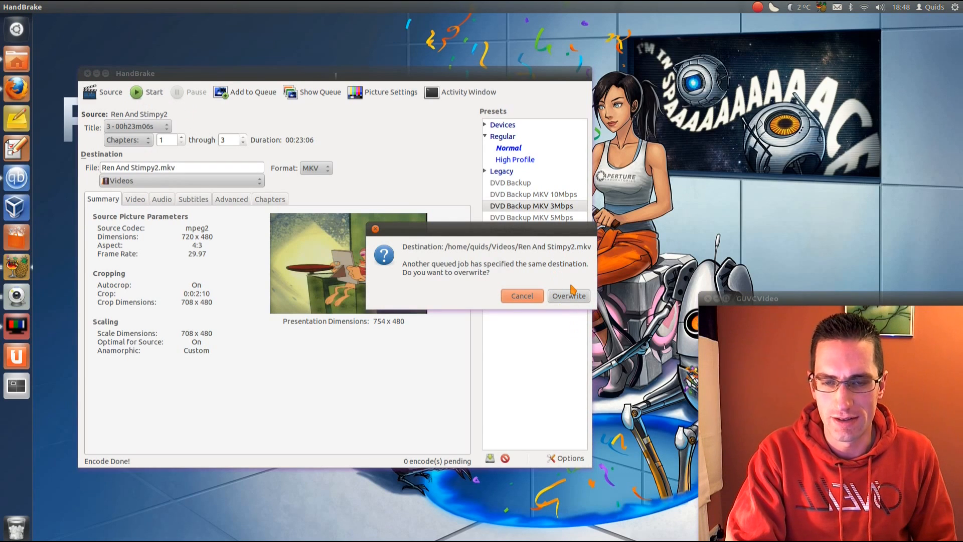
left_click(568, 295)
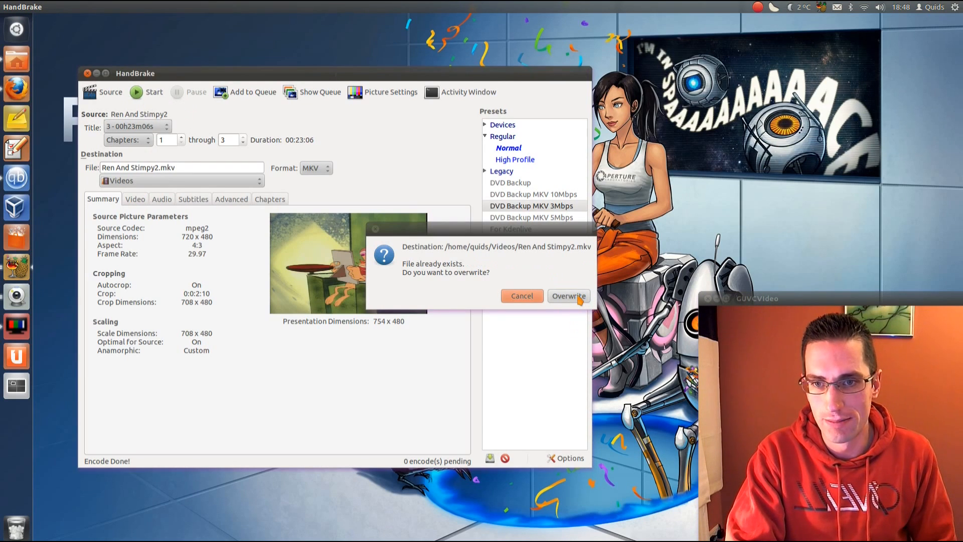
left_click(568, 295)
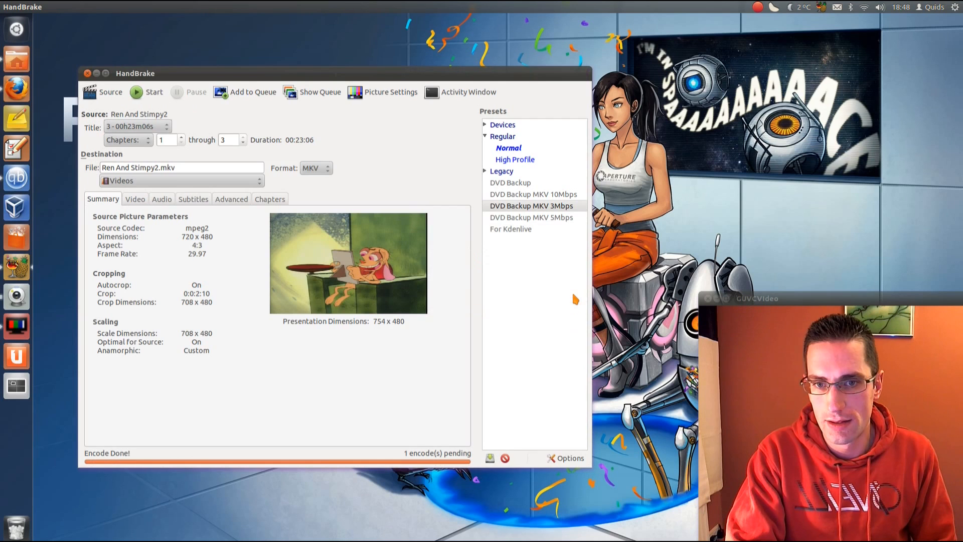
mouse_move(251, 415)
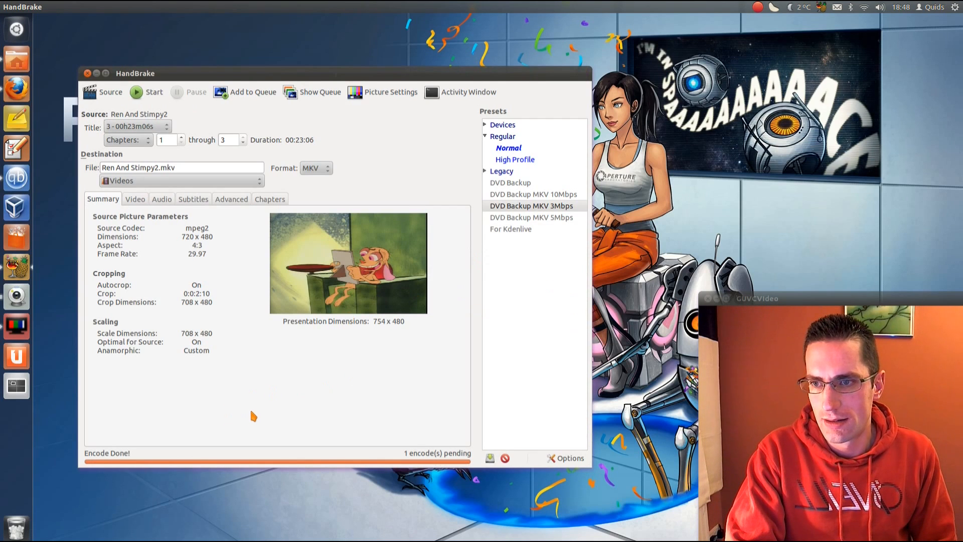
left_click(145, 91)
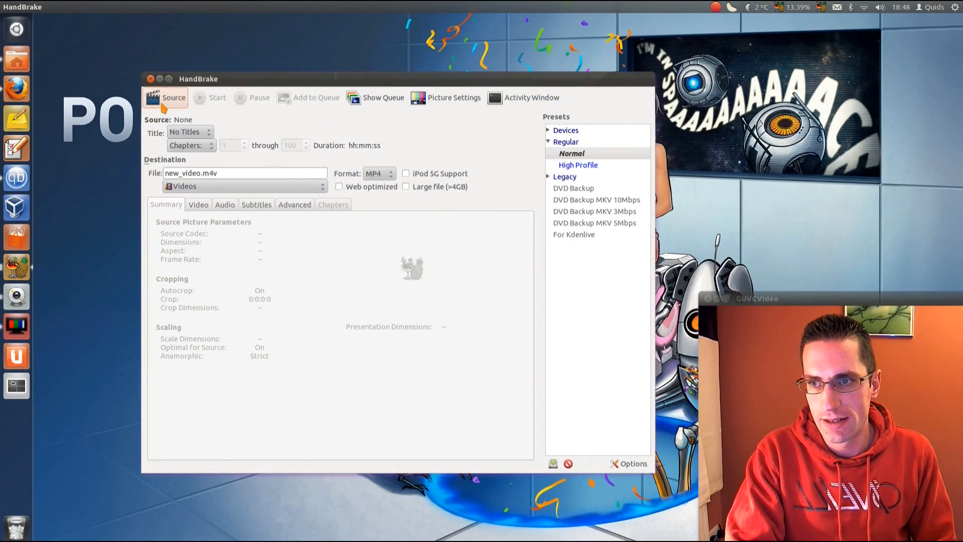
- Load REN_AND_STIMPY3.iso from Downloads as the source, giving title 1 with 18 chapters
left_click(165, 97)
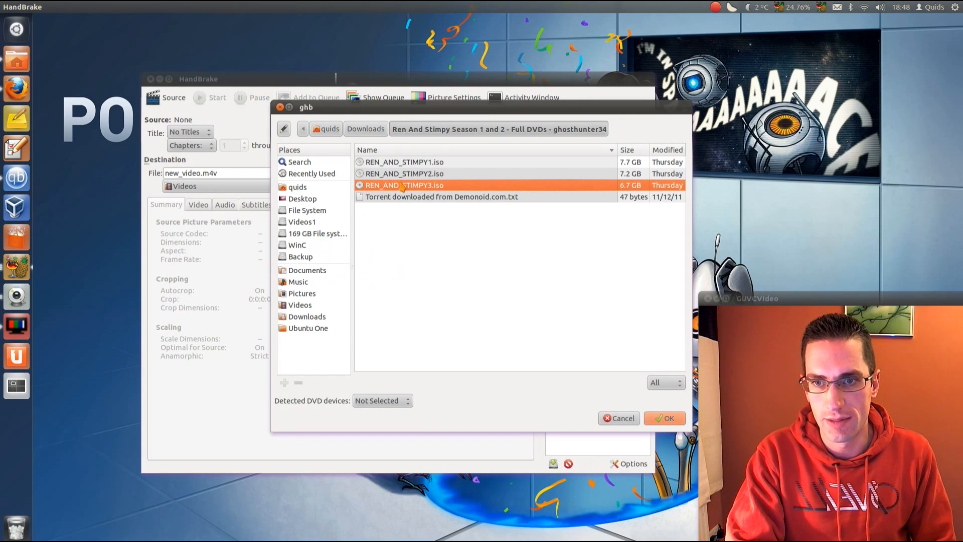
mouse_move(406, 188)
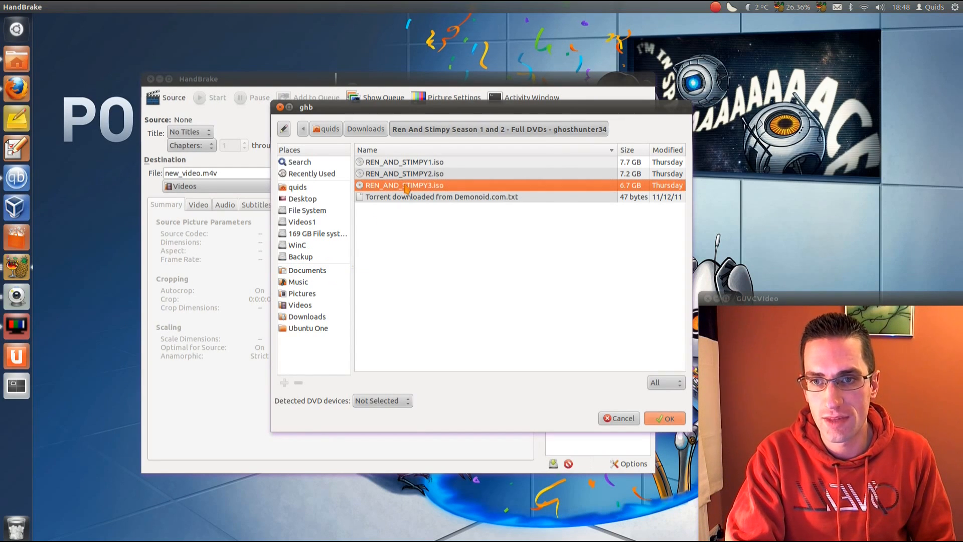
left_click(664, 417)
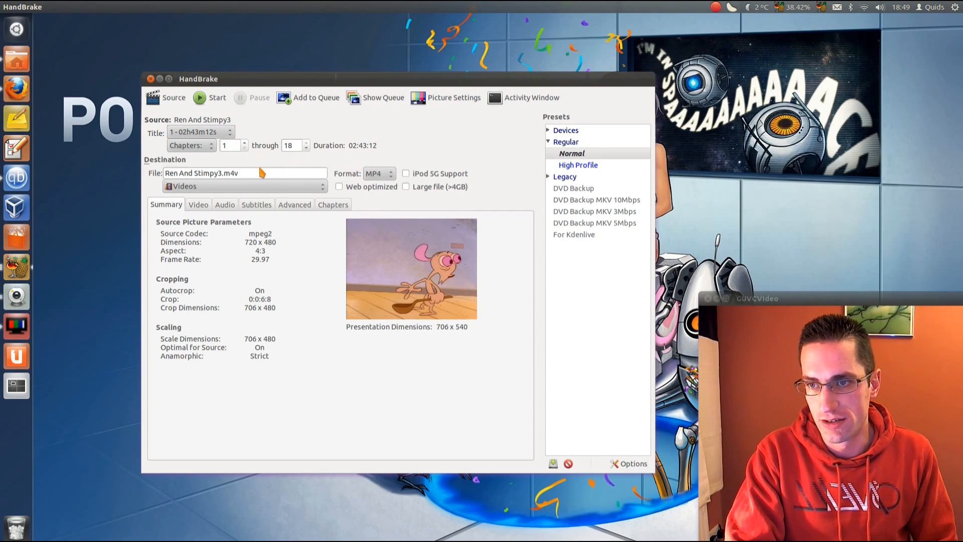
mouse_move(281, 191)
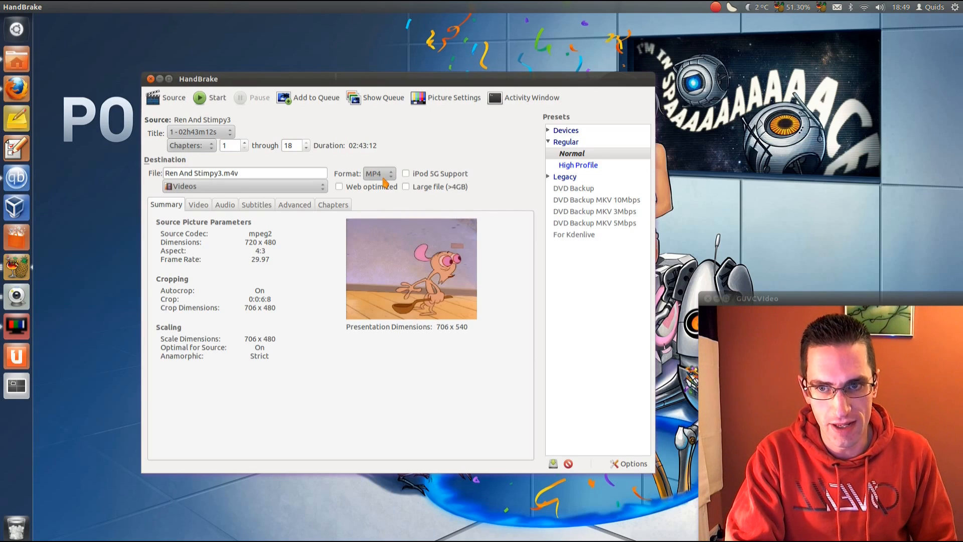
mouse_move(384, 163)
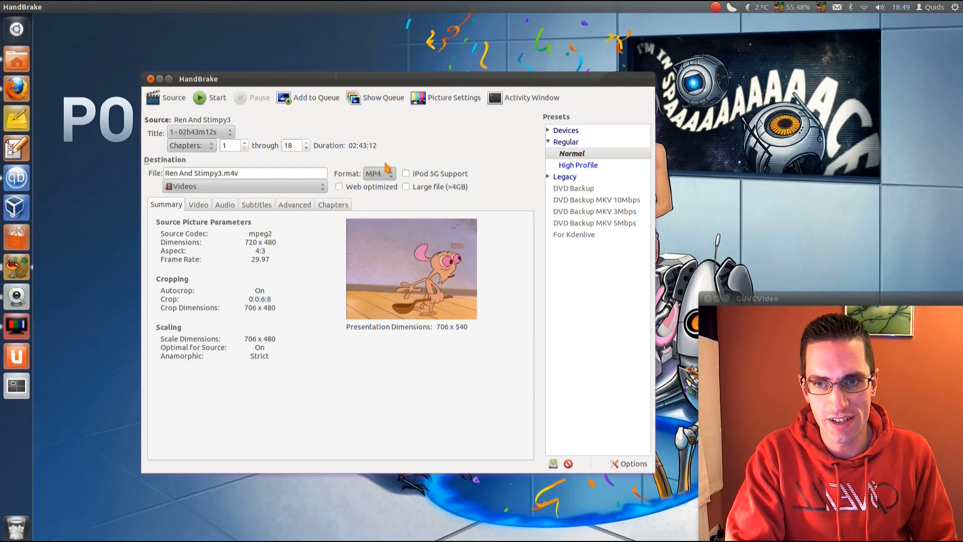
left_click(379, 173)
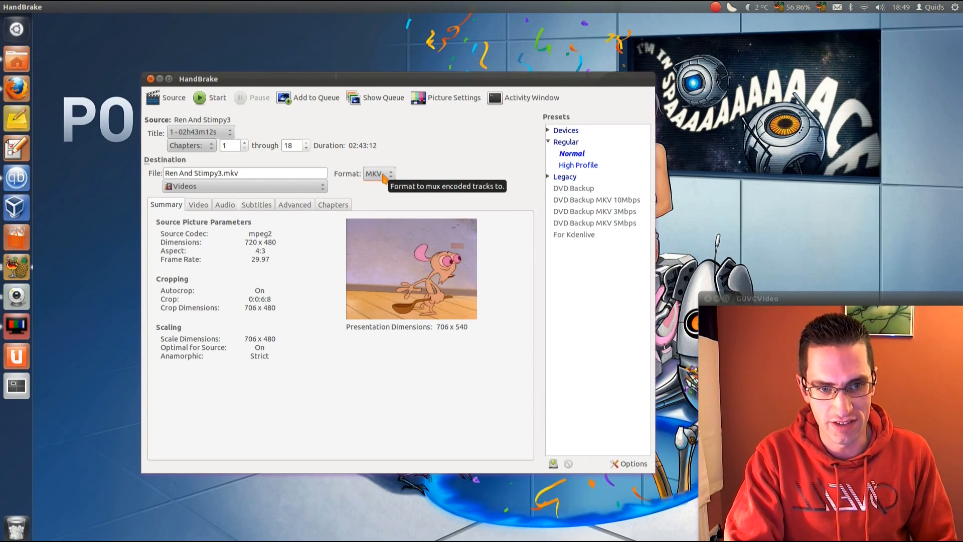
left_click(377, 174)
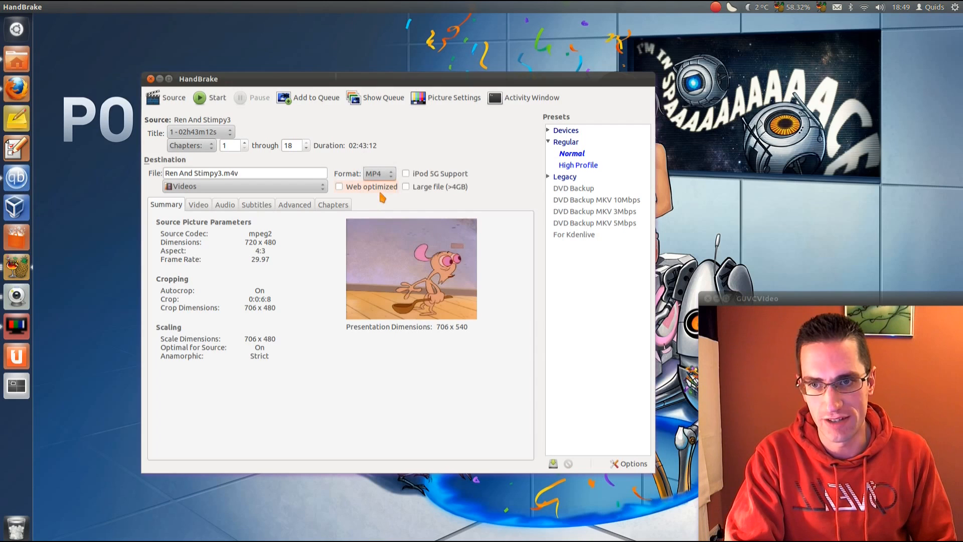
mouse_move(405, 174)
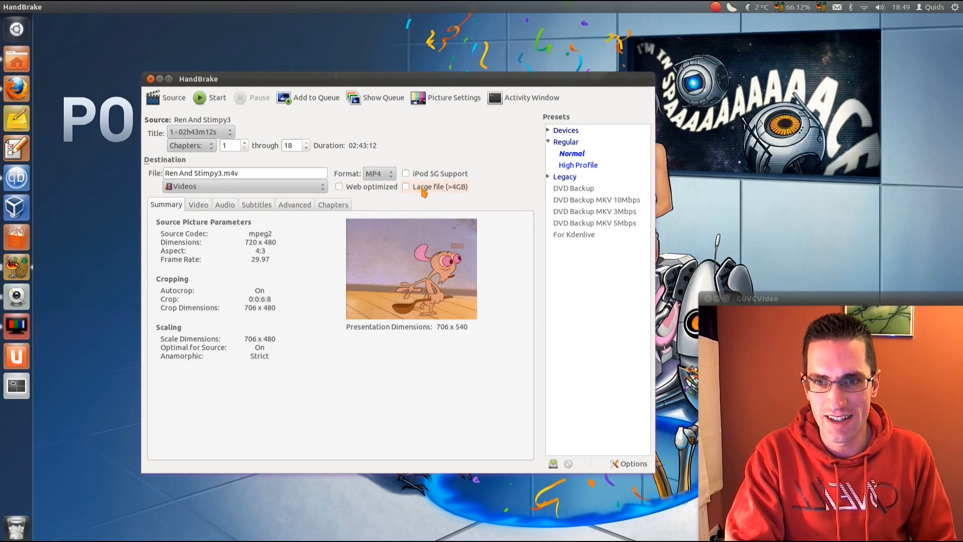
mouse_move(422, 187)
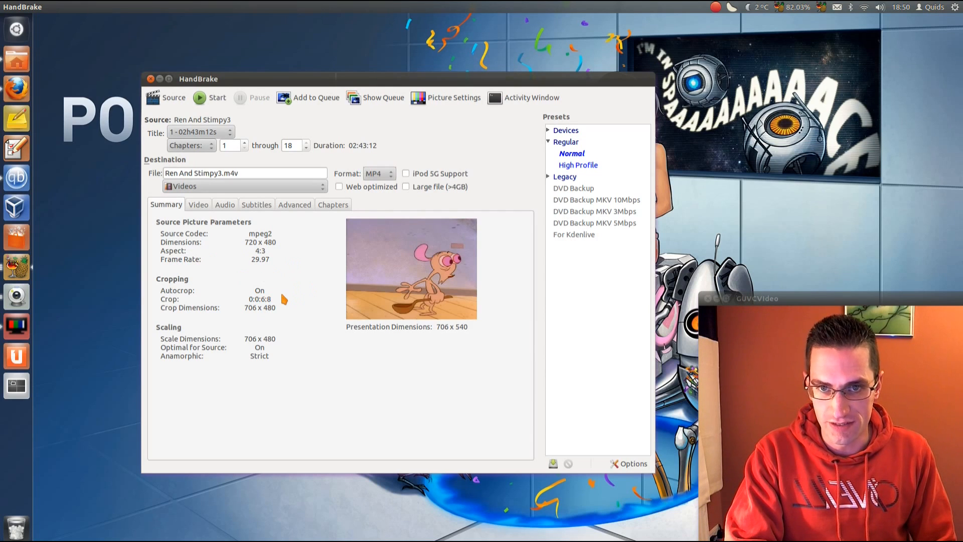
mouse_move(363, 254)
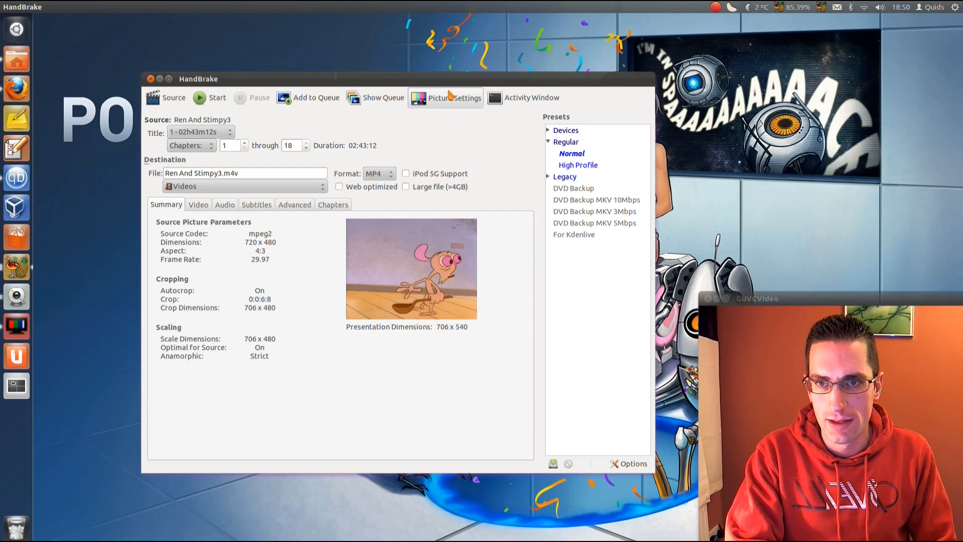
left_click(445, 98)
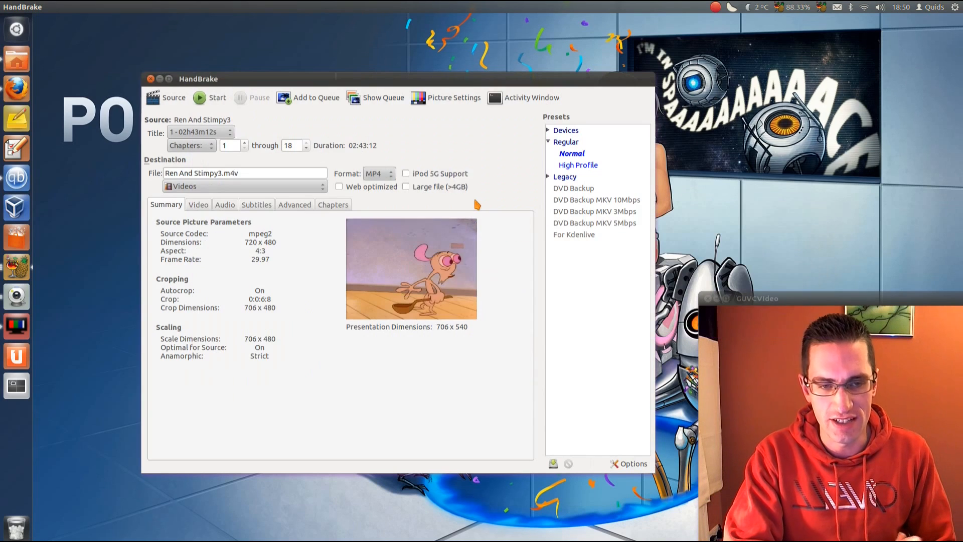
- Switch the video from constant quality to an average bitrate of 3000 kbps
left_click(198, 205)
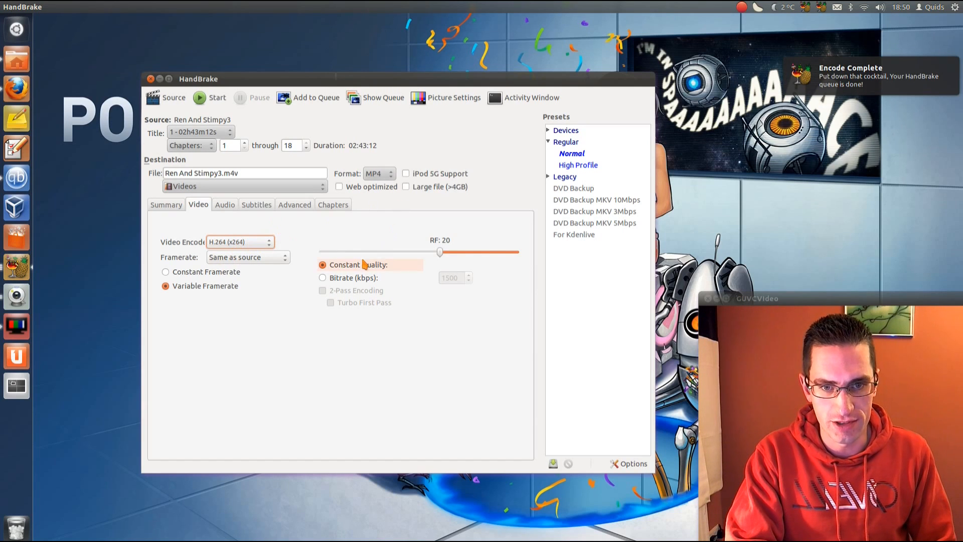
mouse_move(350, 277)
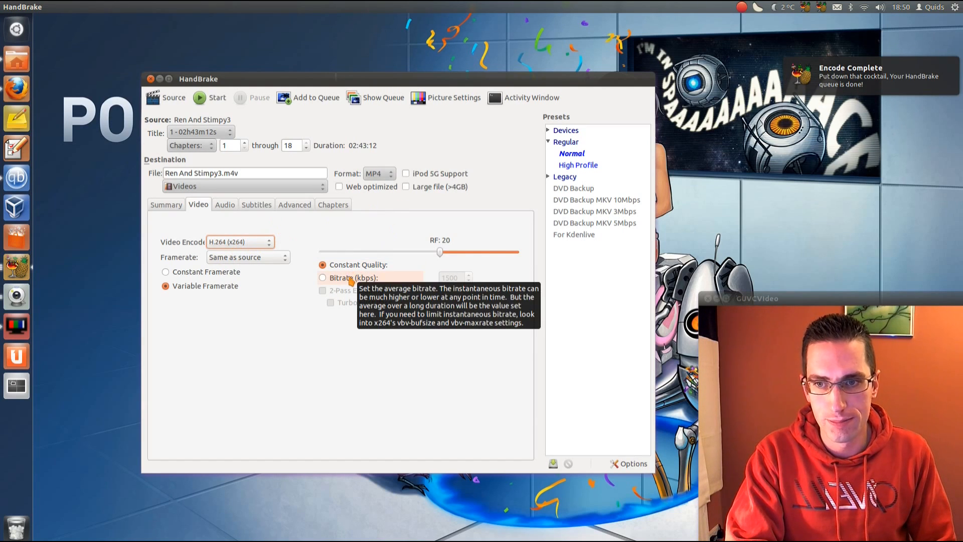
mouse_move(358, 264)
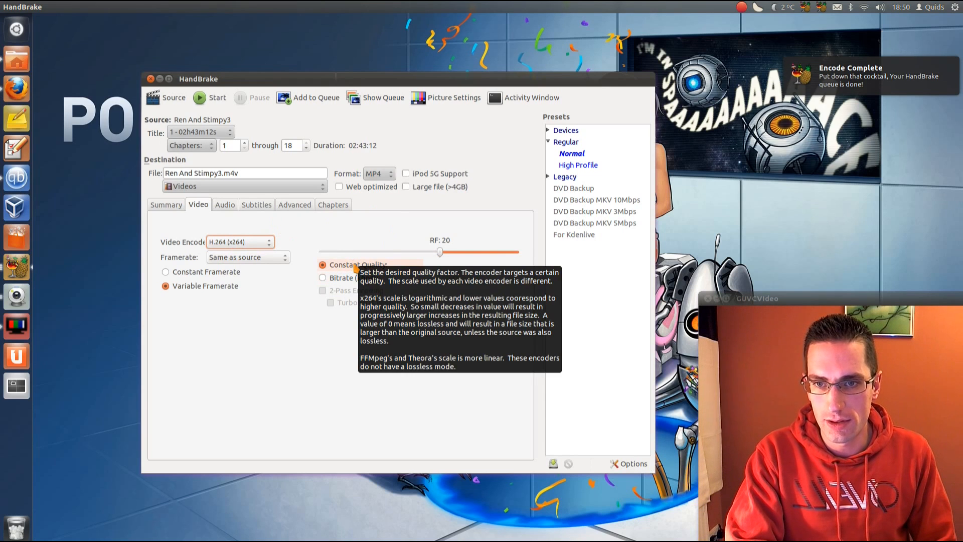
mouse_move(351, 276)
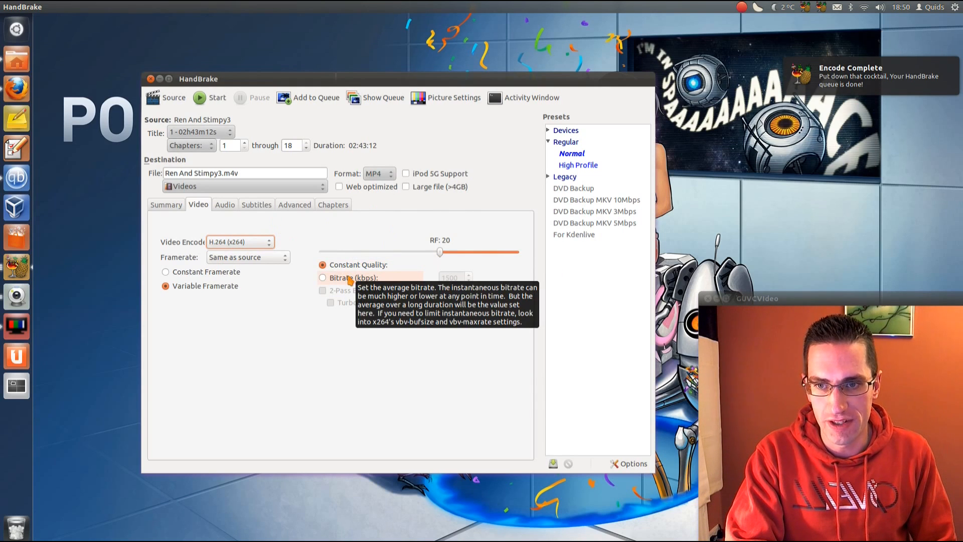
left_click(322, 276)
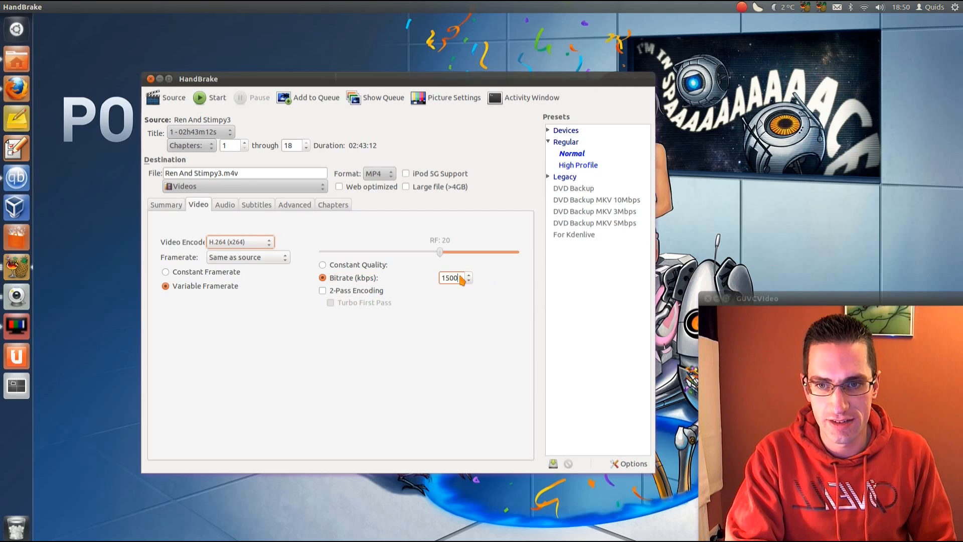
mouse_move(357, 265)
type("300")
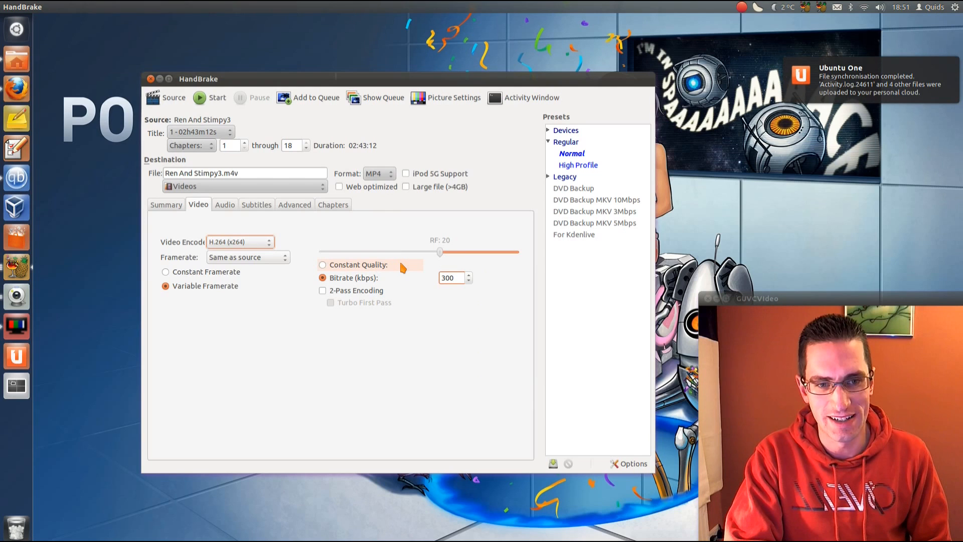
left_click(450, 278)
type("0")
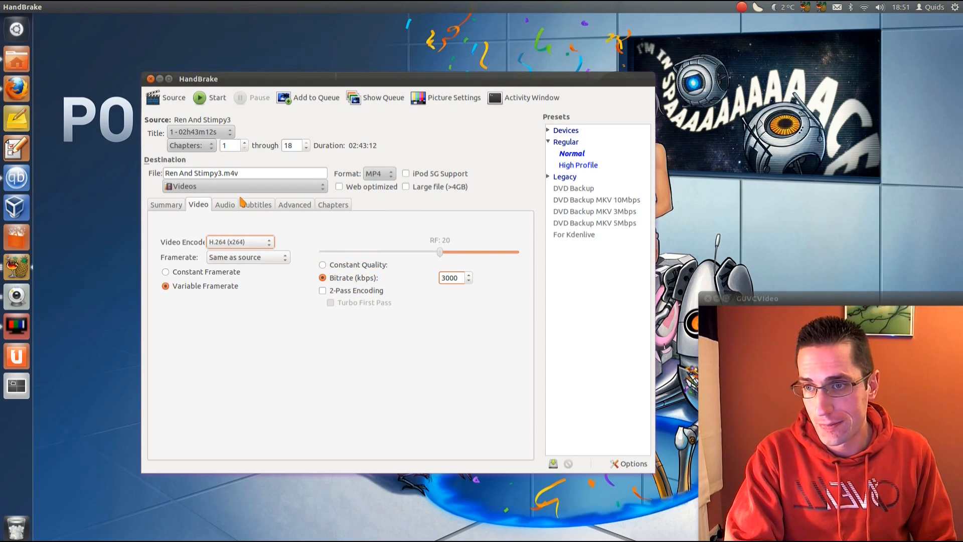
- Set the English AC3 audio track's encoder to Auto Passthru instead of AAC
left_click(224, 204)
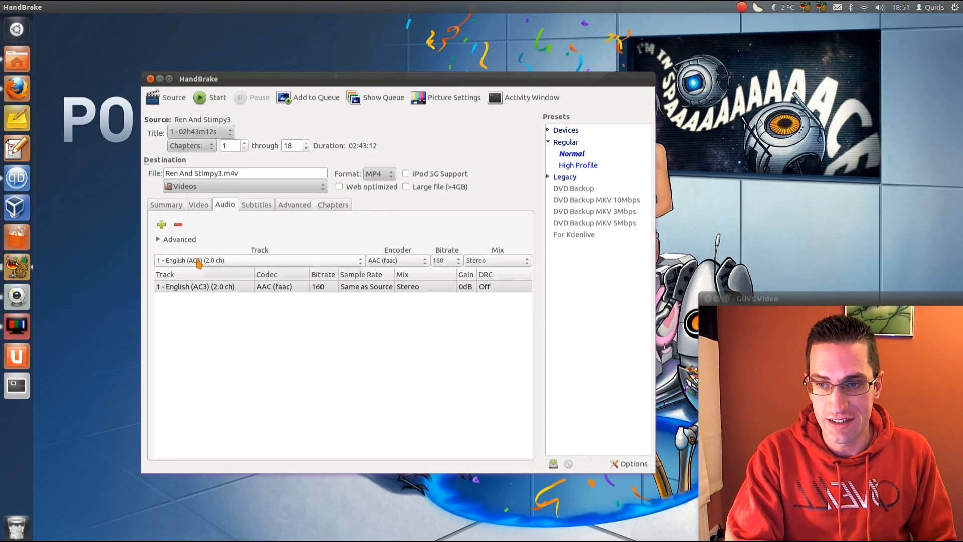
mouse_move(396, 260)
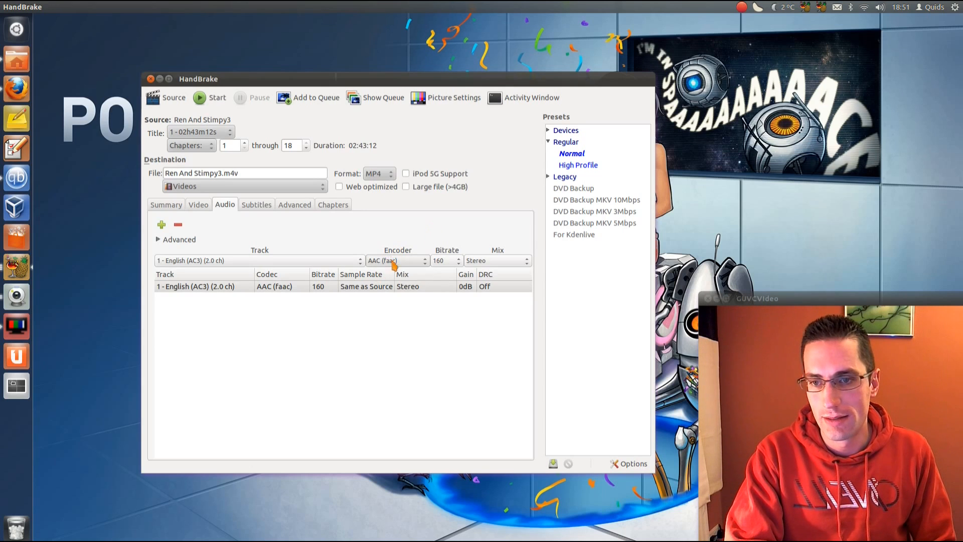
left_click(397, 261)
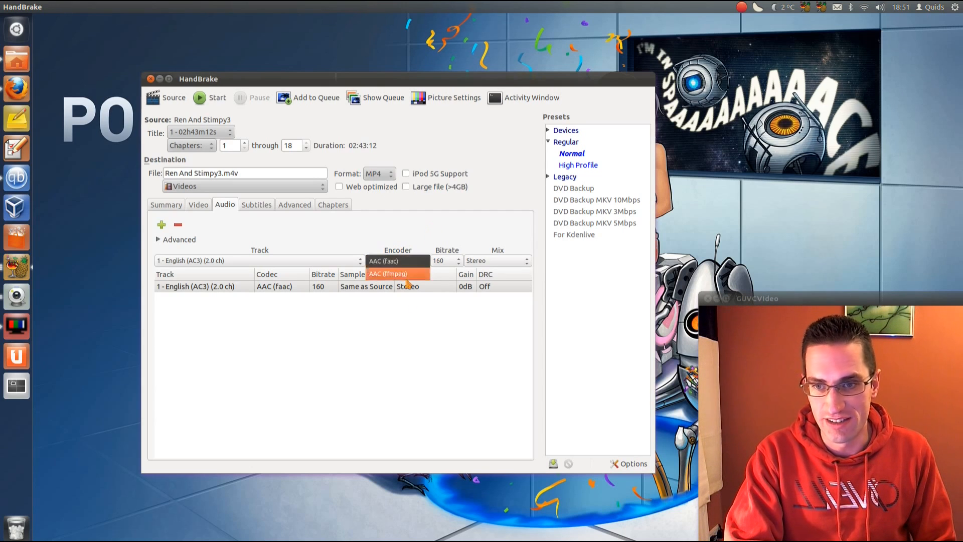
left_click(397, 261)
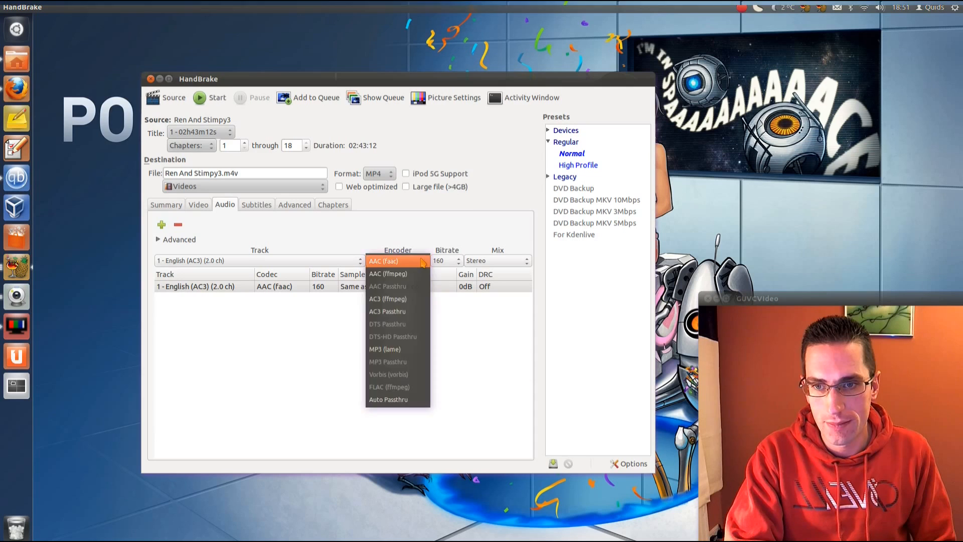
left_click(384, 261)
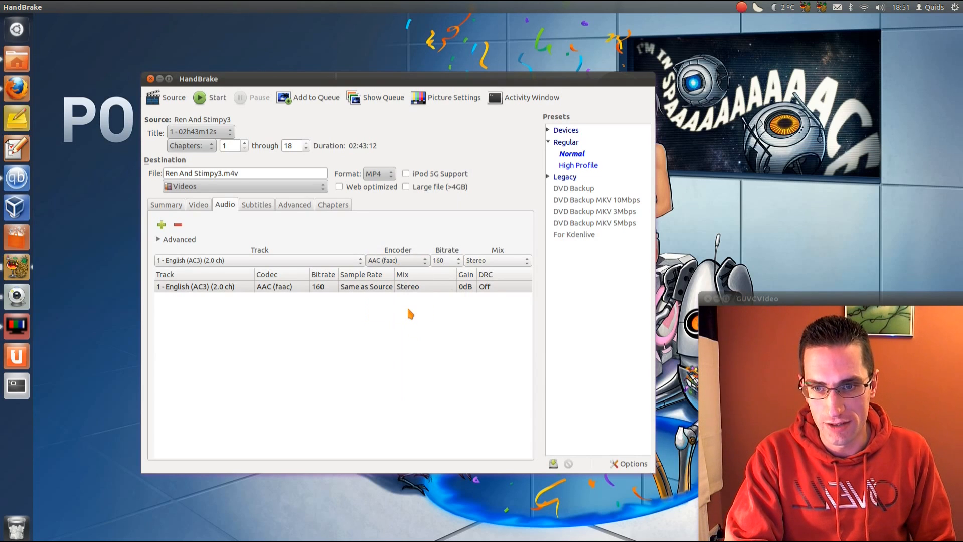
left_click(396, 260)
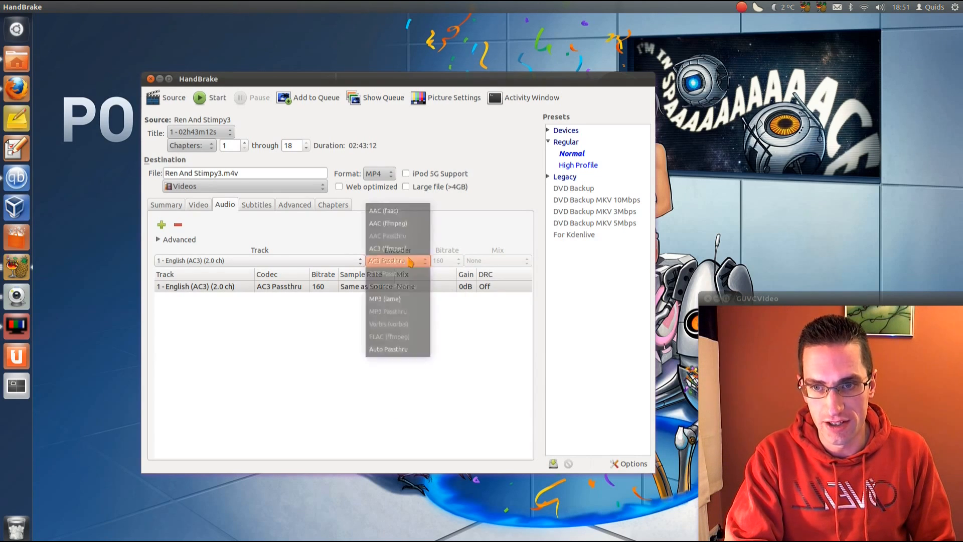
left_click(388, 349)
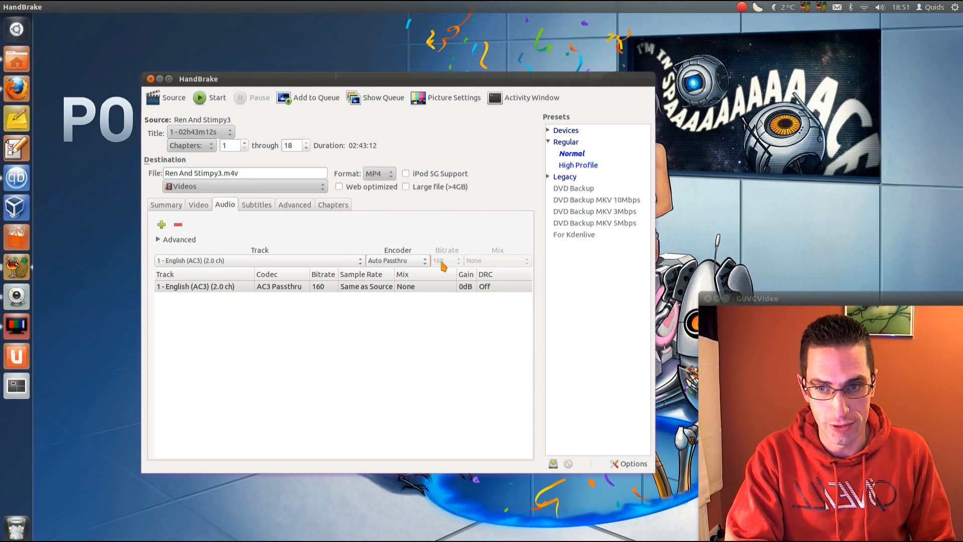
mouse_move(286, 246)
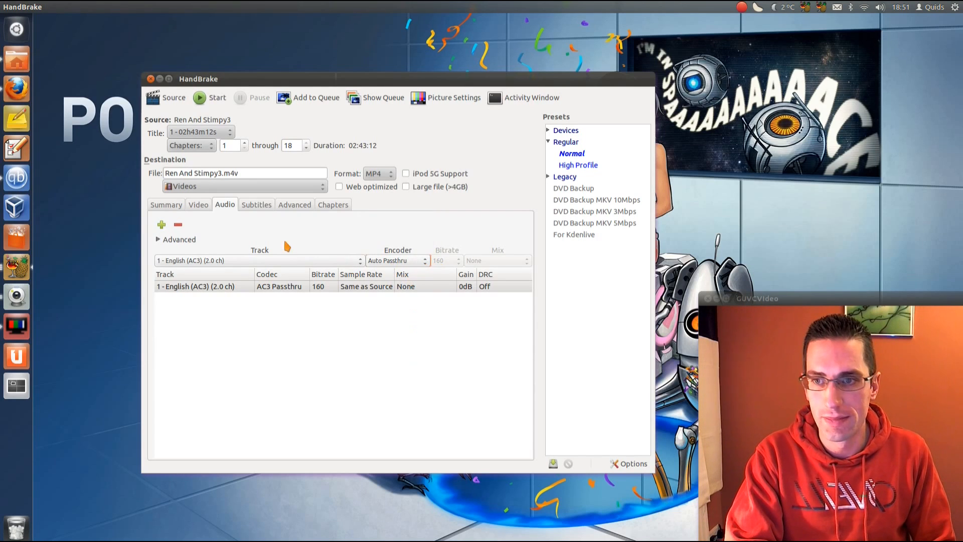
mouse_move(329, 291)
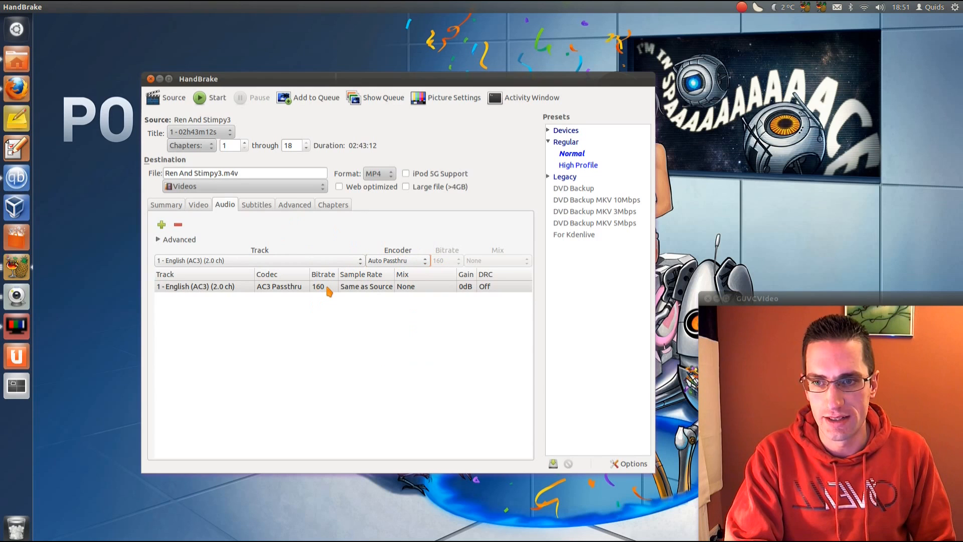
mouse_move(287, 230)
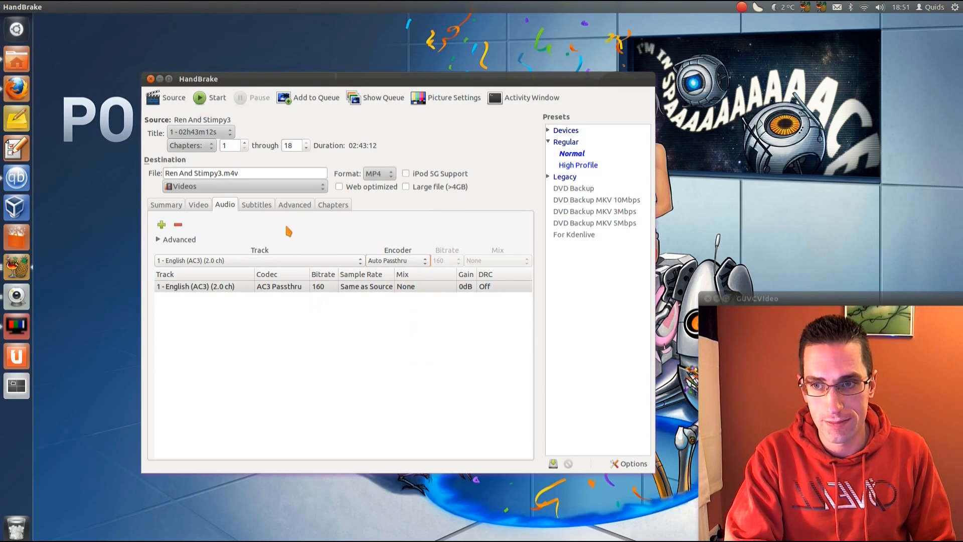
left_click(256, 205)
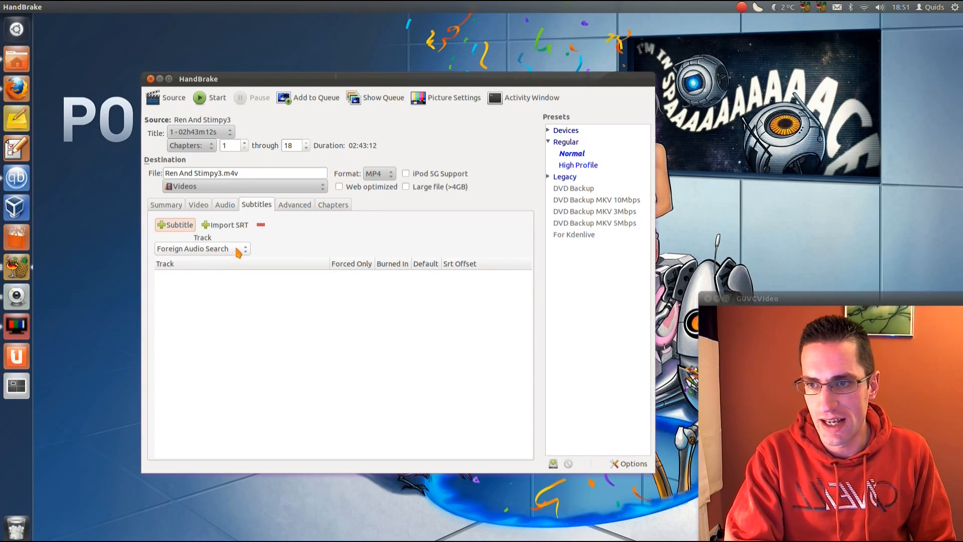
mouse_move(225, 269)
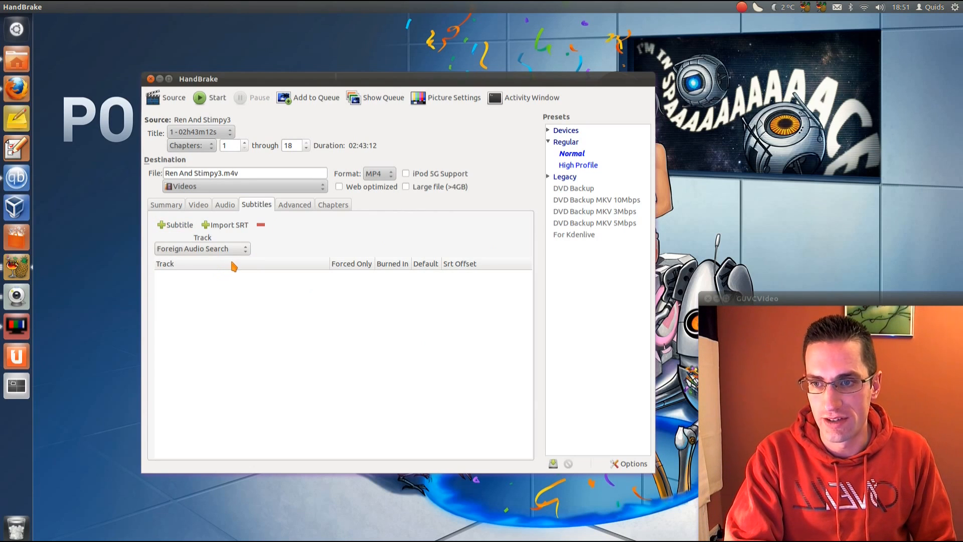
- Add the 1 - Closed Captions (CC) track to the subtitle list
left_click(202, 248)
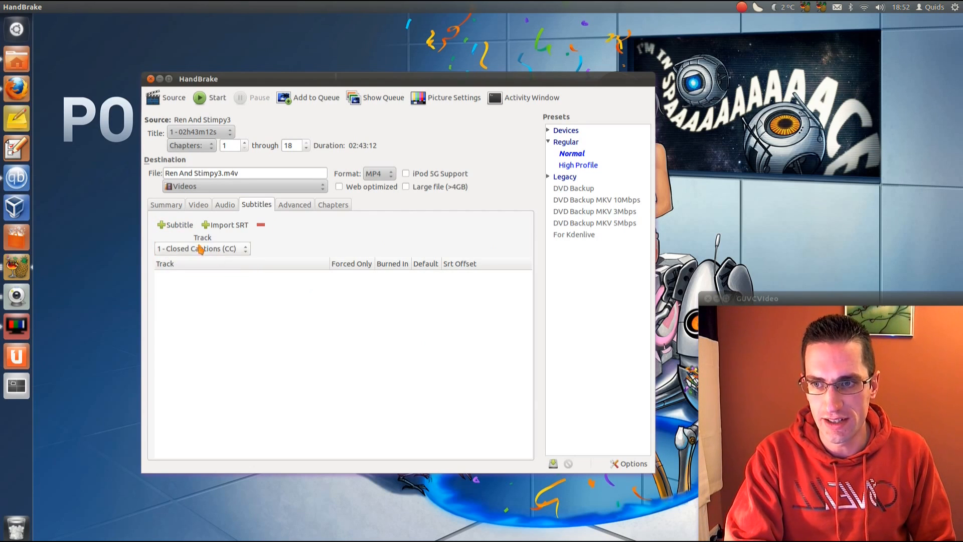
left_click(179, 224)
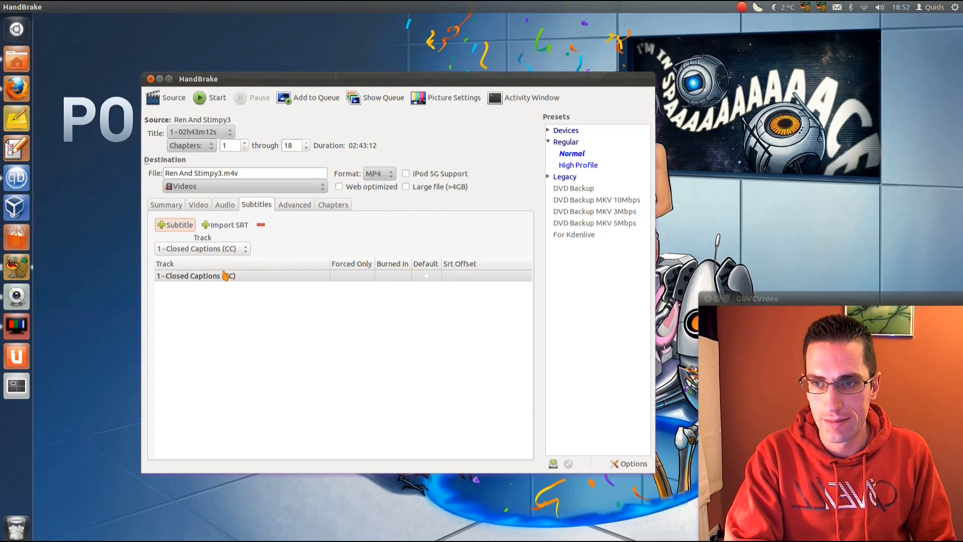
mouse_move(261, 224)
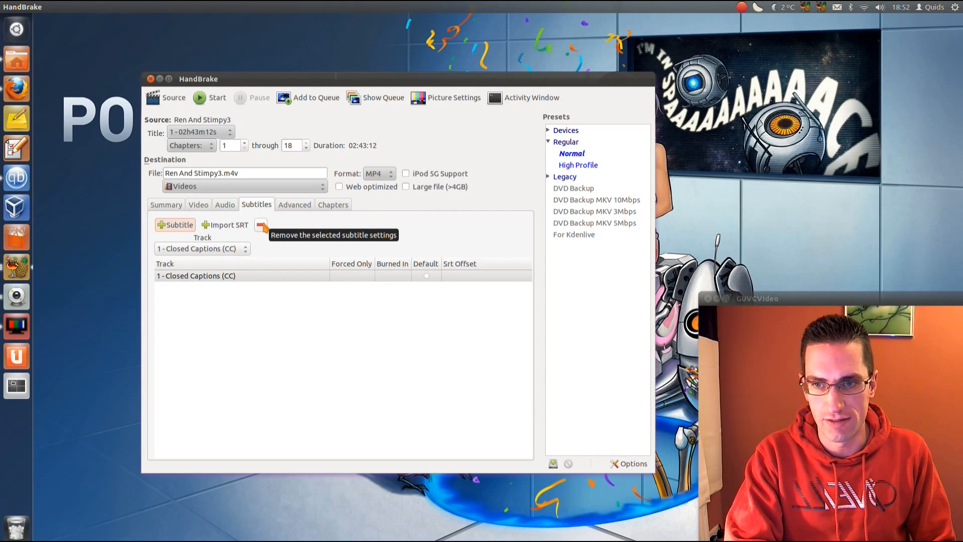
mouse_move(398, 280)
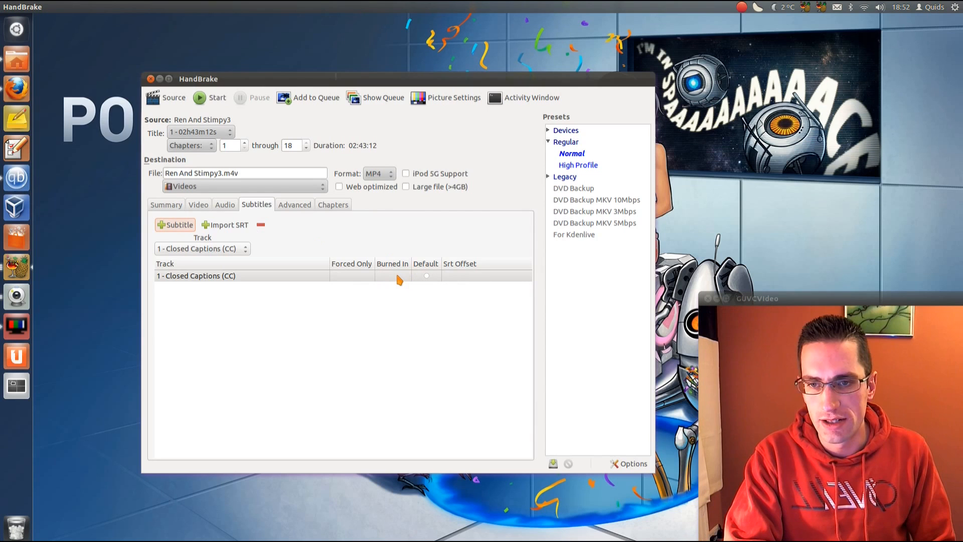
mouse_move(430, 281)
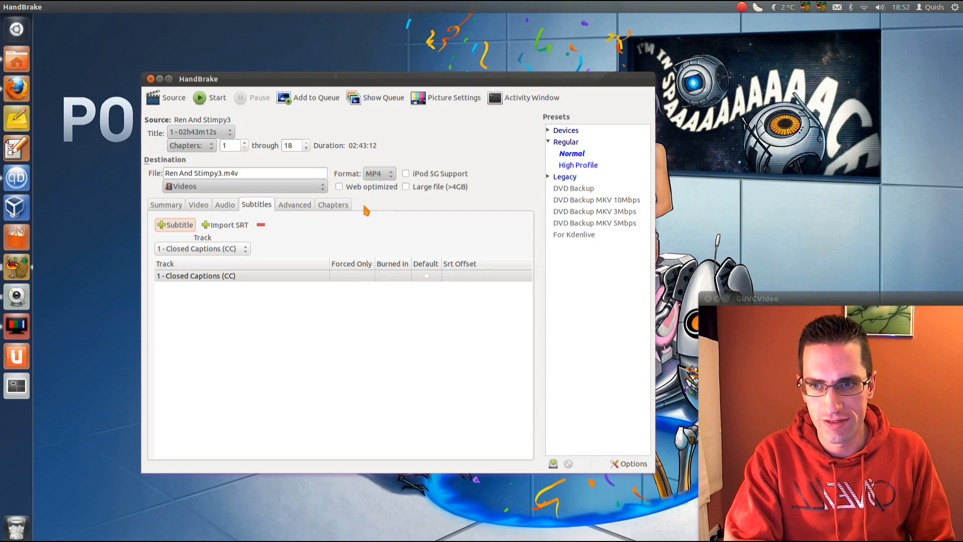
left_click(294, 205)
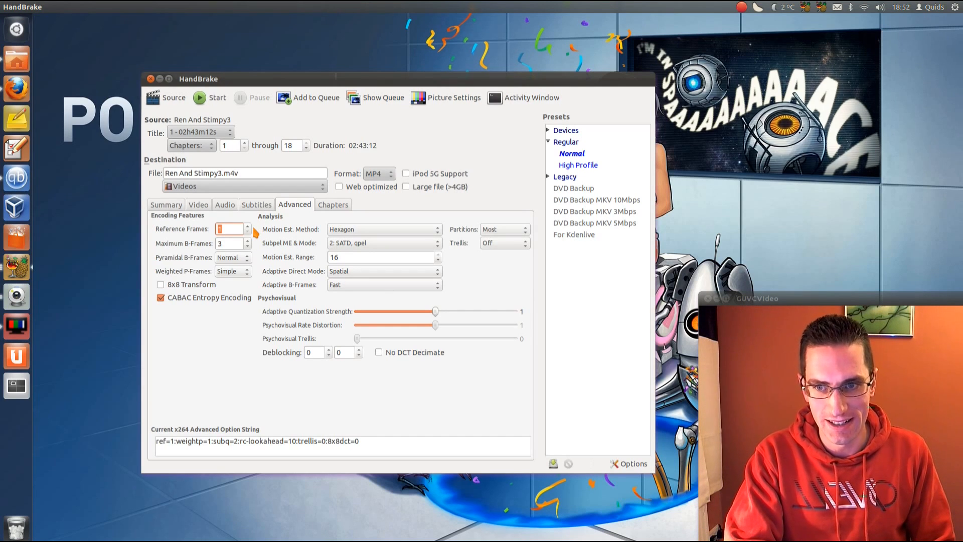
mouse_move(283, 255)
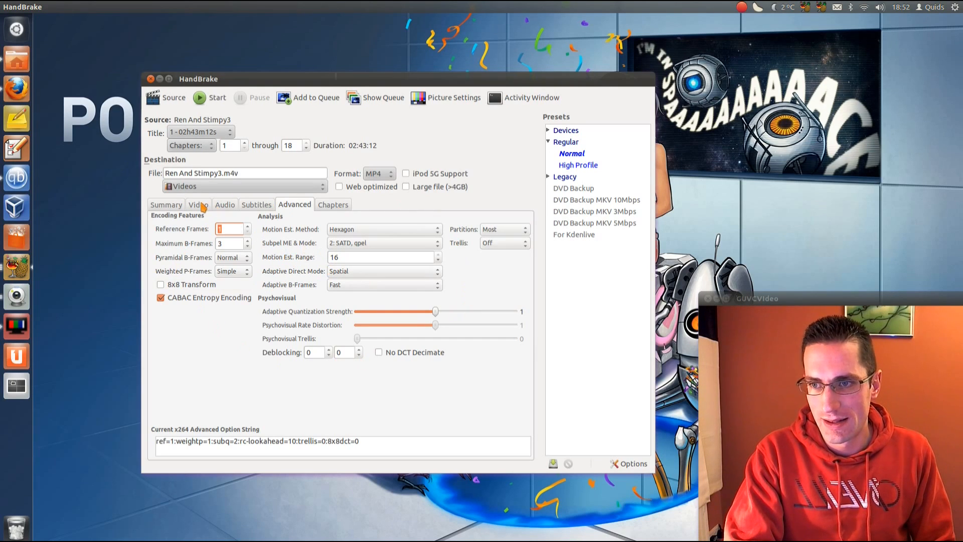
- Set the video encoder to MPEG-4 (FFmpeg), clearing the advanced x264 options
left_click(198, 203)
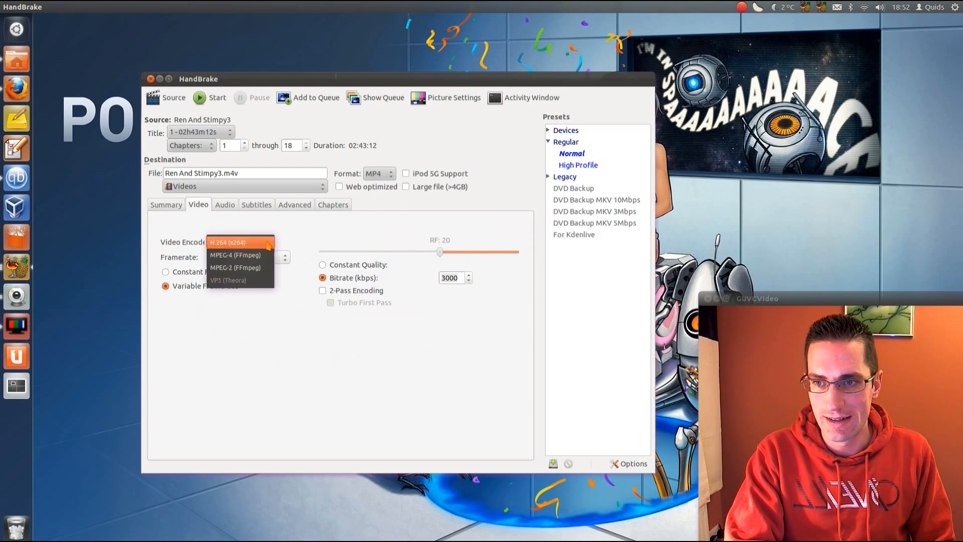
left_click(293, 204)
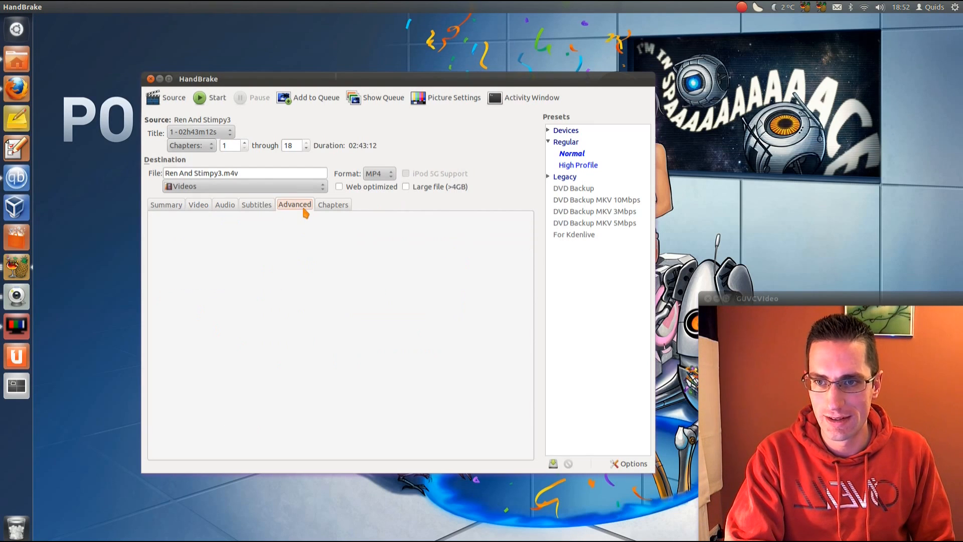
mouse_move(343, 227)
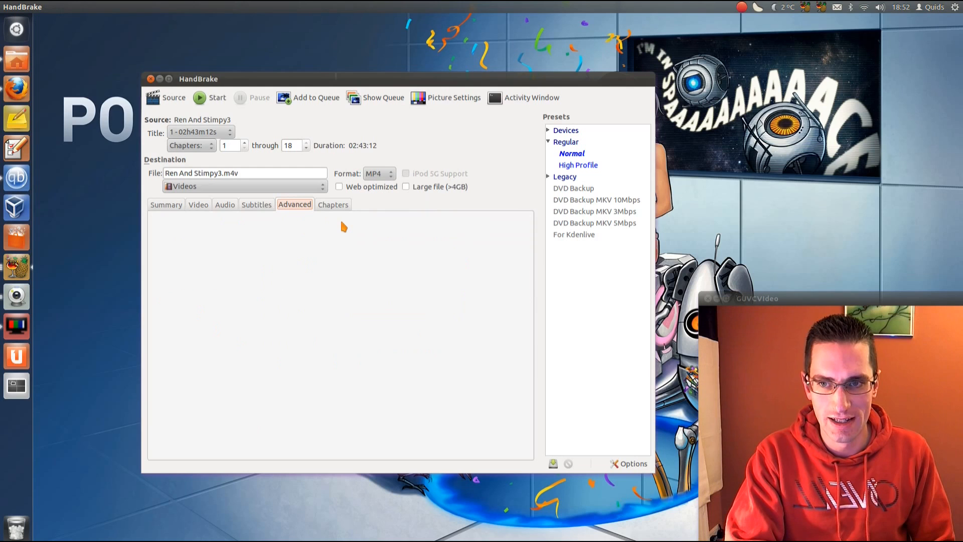
mouse_move(338, 197)
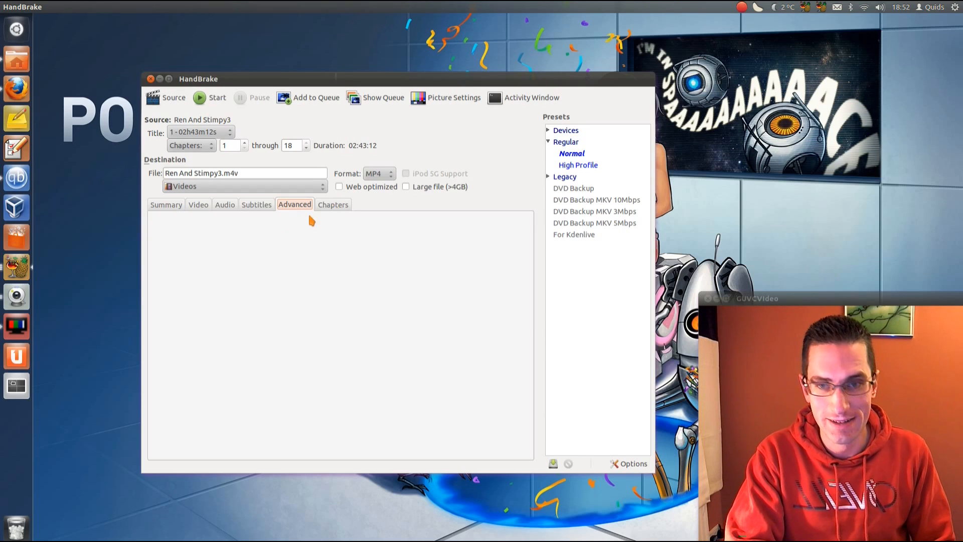
left_click(333, 203)
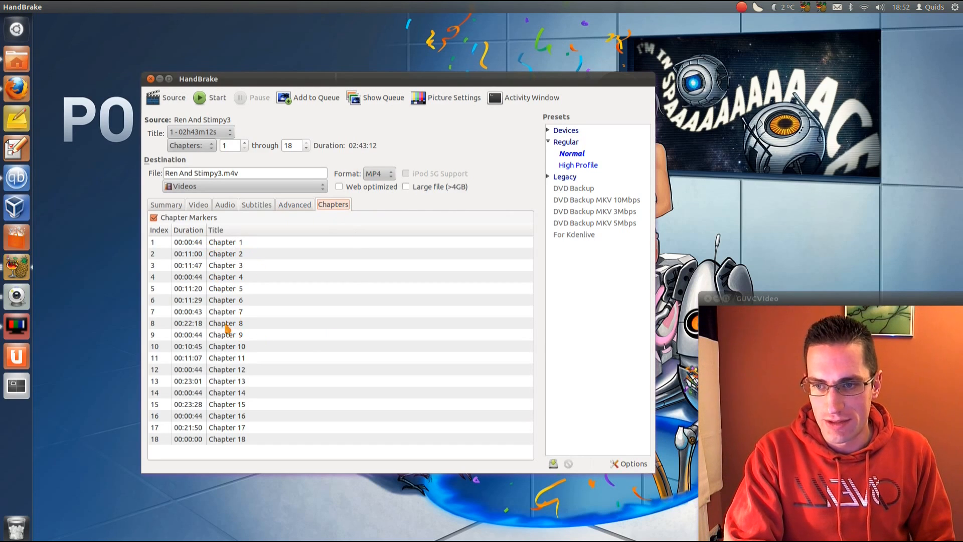
mouse_move(422, 244)
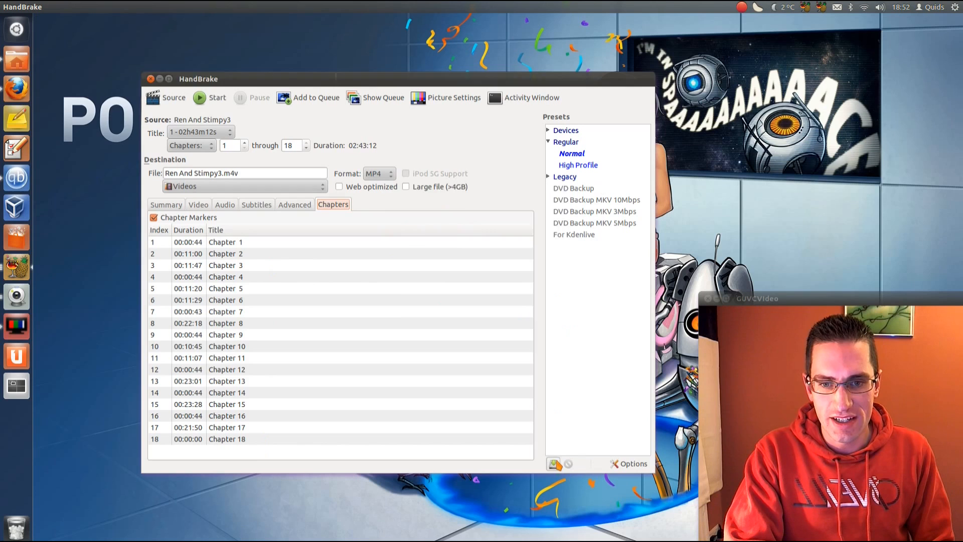
left_click(554, 464)
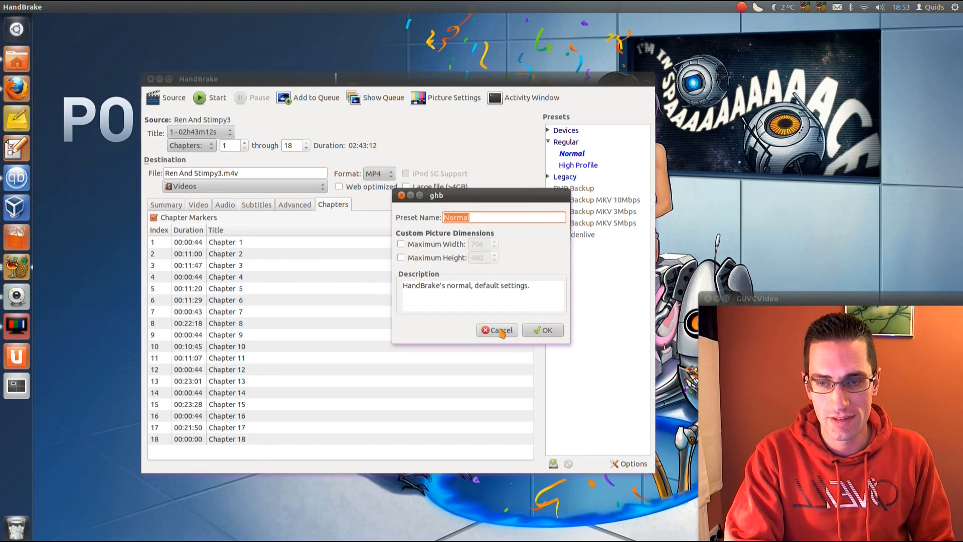
mouse_move(497, 327)
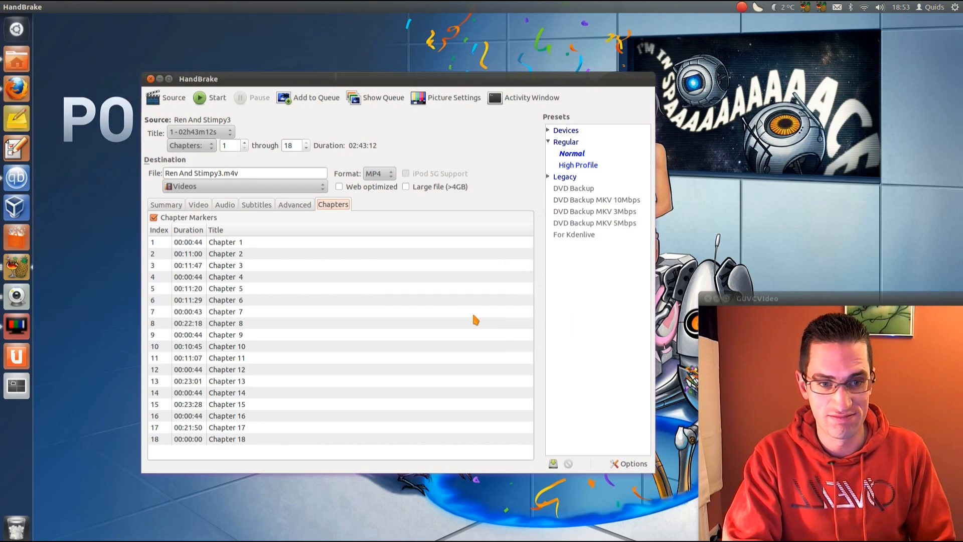
mouse_move(464, 327)
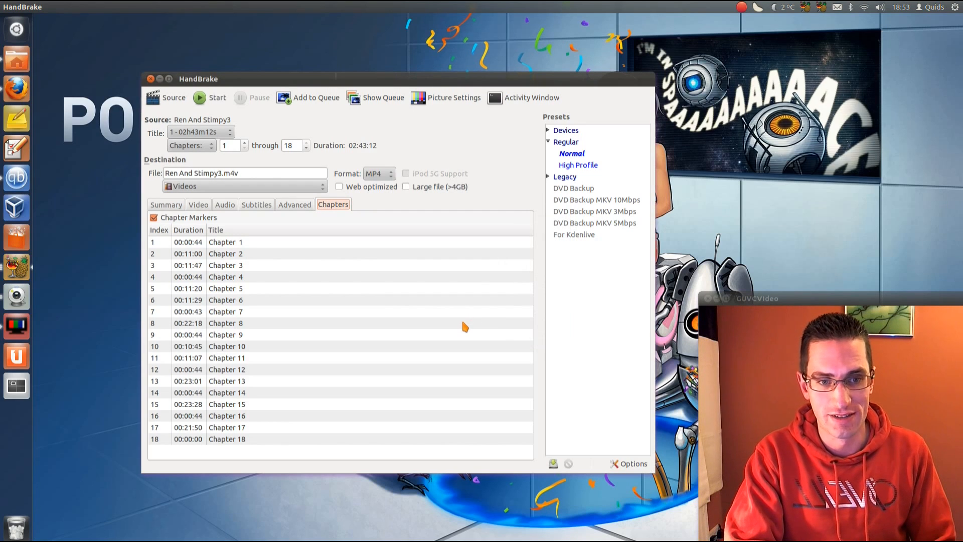